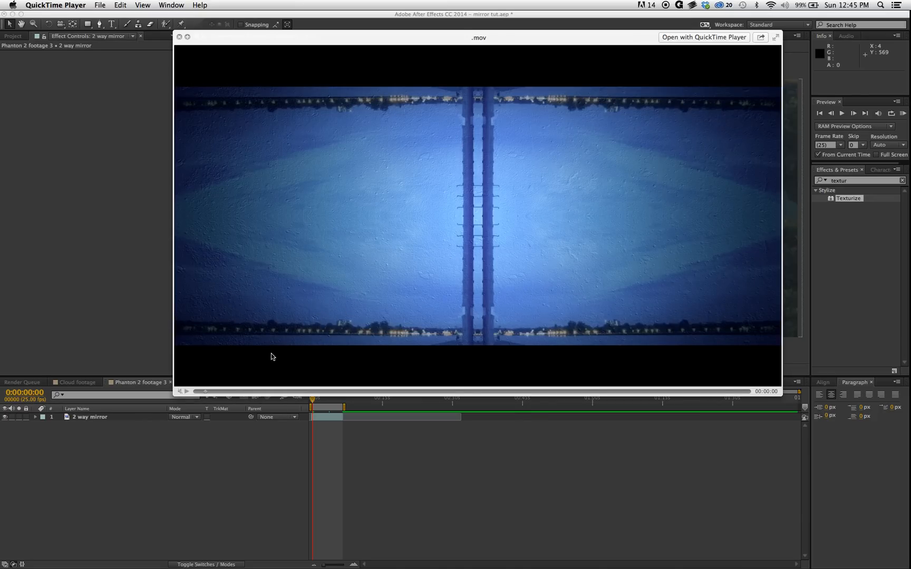
pyautogui.moveTo(175, 404)
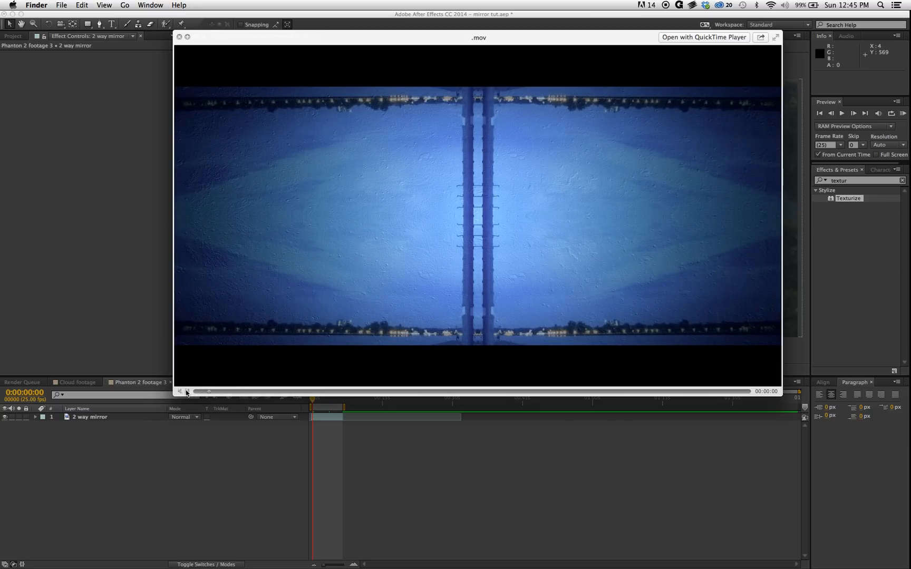
# Step: Play the finished mirrored forest .mov clip in QuickTime Player
pyautogui.click(180, 391)
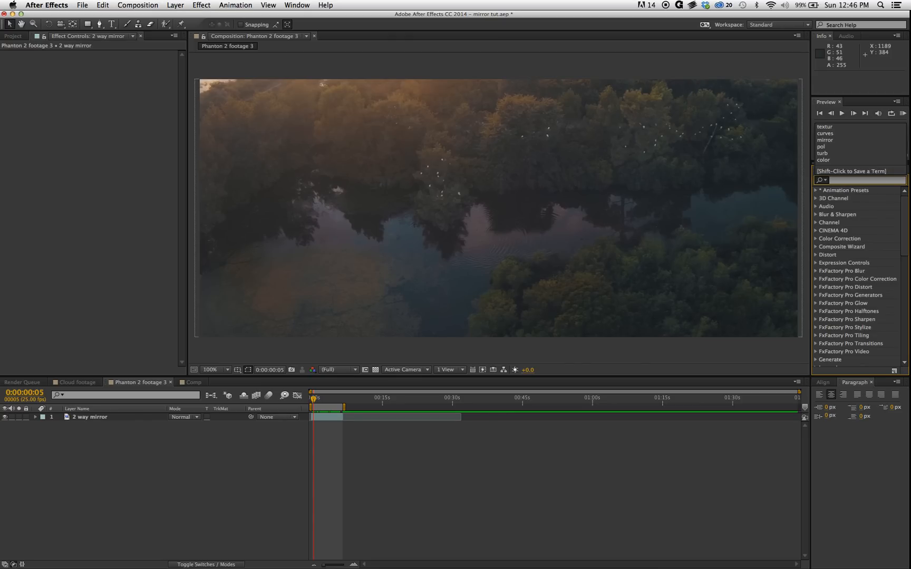
# Step: Search Effects & Presets for 'mirror' and apply Distort > Mirror to the layer
pyautogui.write('mirror')
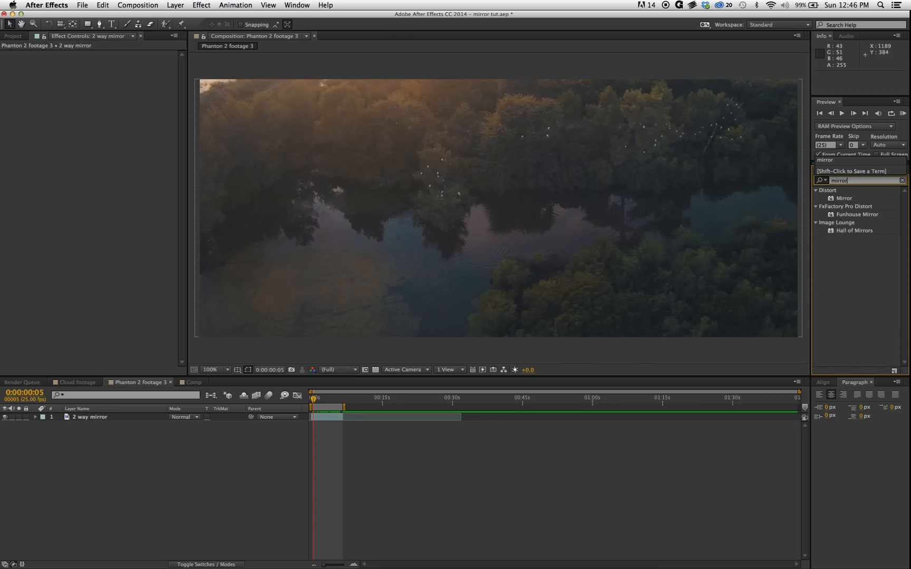
pyautogui.click(842, 198)
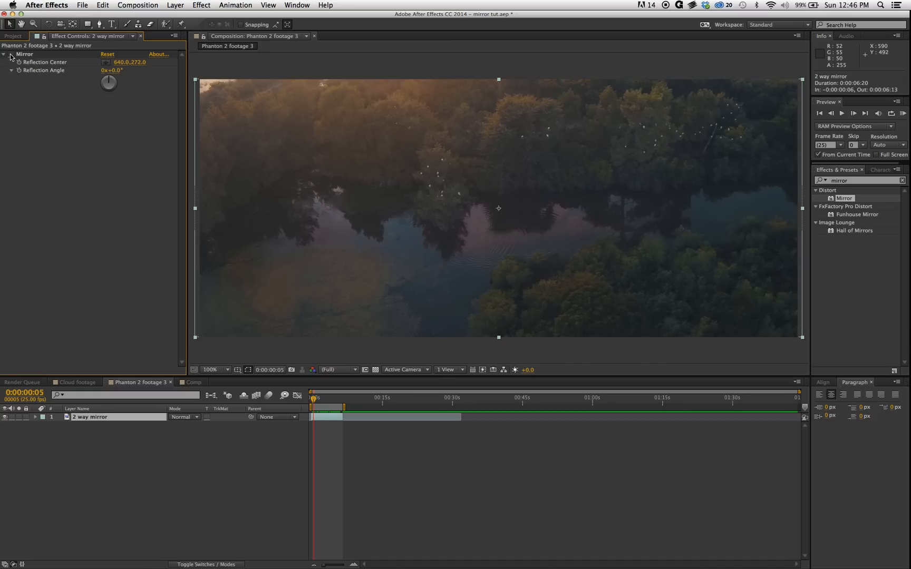
# Step: Set the Mirror effect's Reflection Angle to 180°
pyautogui.click(73, 29)
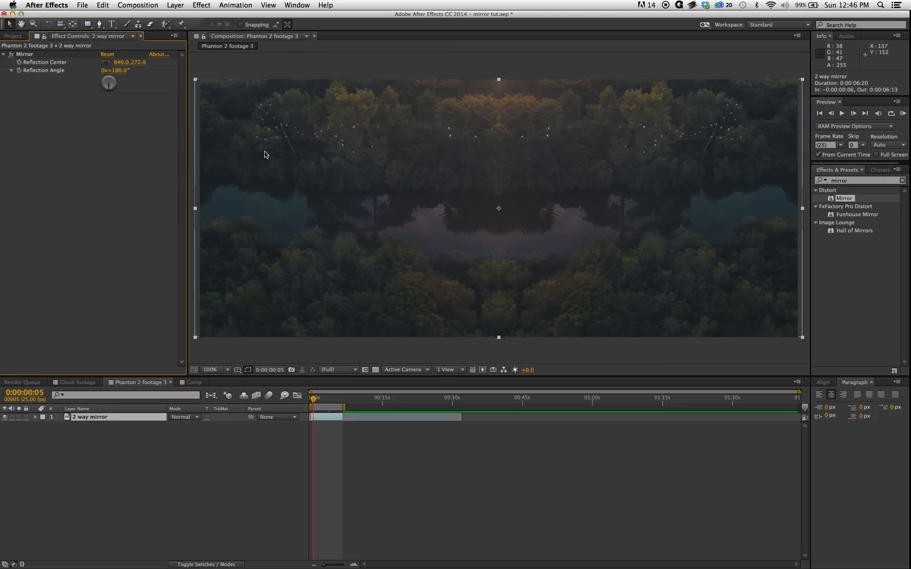
pyautogui.moveTo(467, 133)
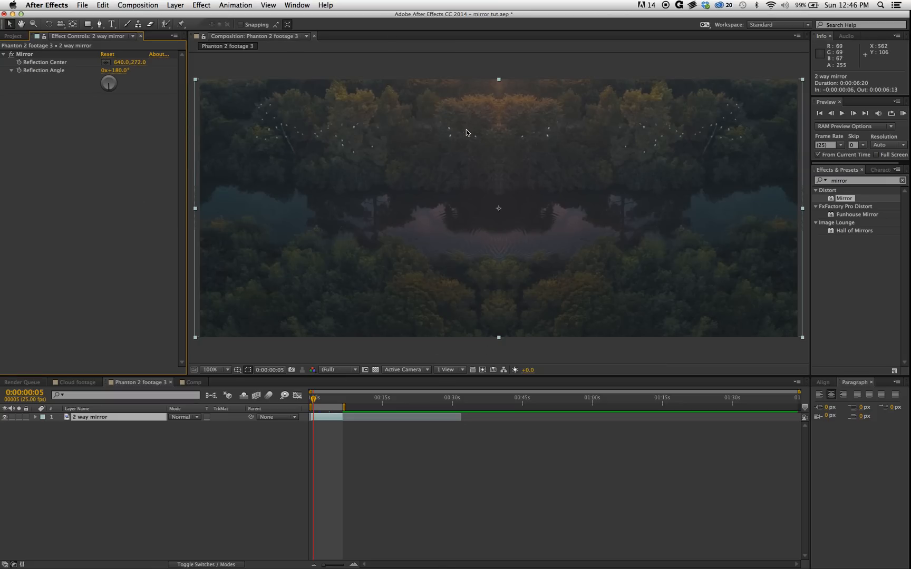
pyautogui.moveTo(550, 253)
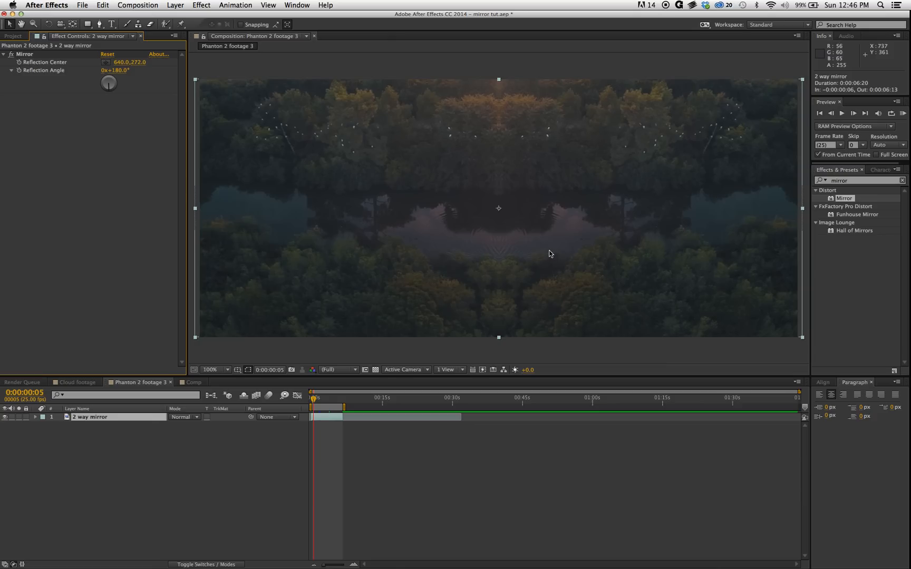
pyautogui.moveTo(310, 434)
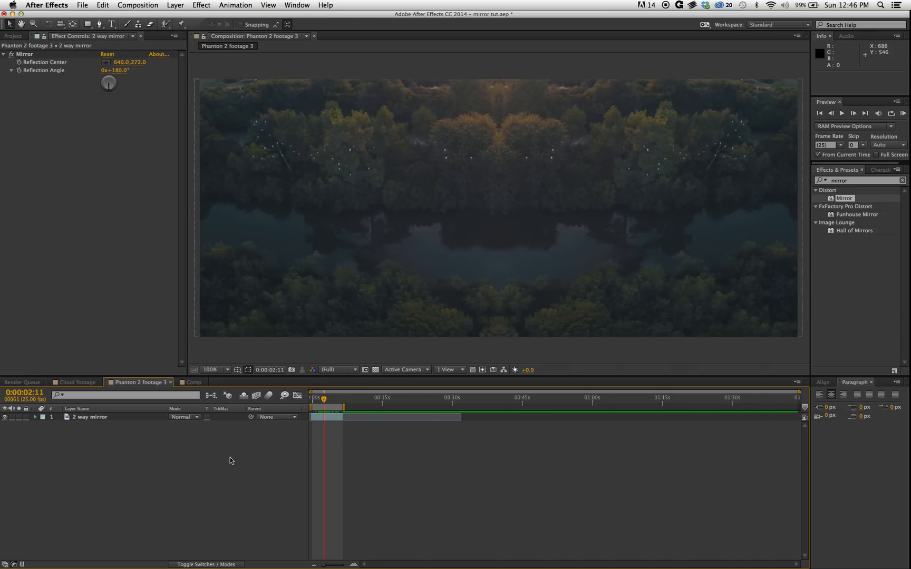
# Step: Launch the Dojo Toolkit v2.0 script from the Window menu to add a vignette
pyautogui.click(267, 5)
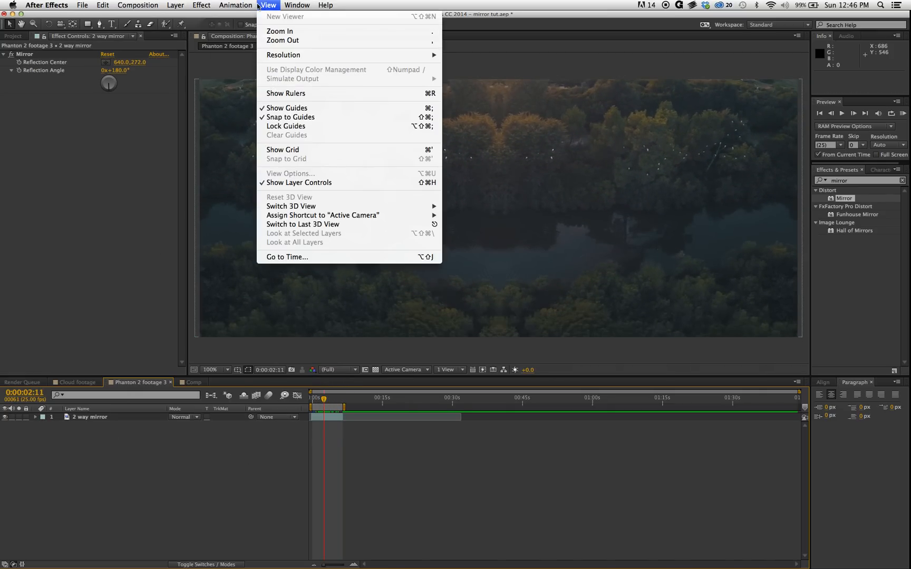
pyautogui.click(297, 5)
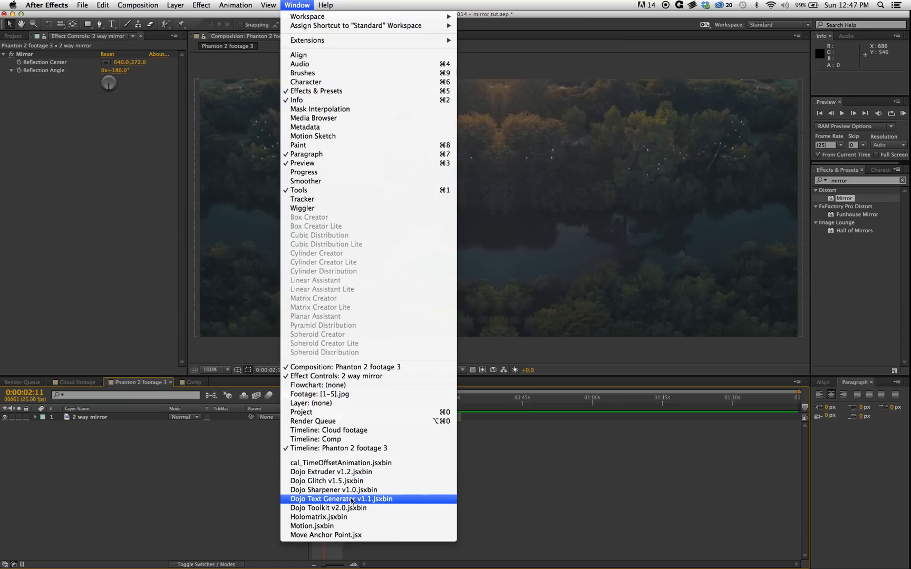
pyautogui.moveTo(337, 501)
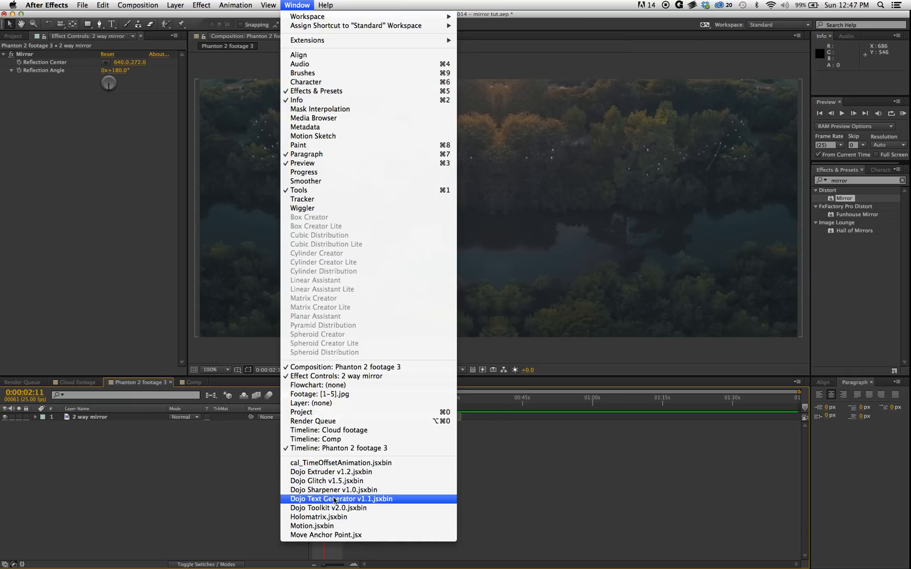
pyautogui.click(328, 507)
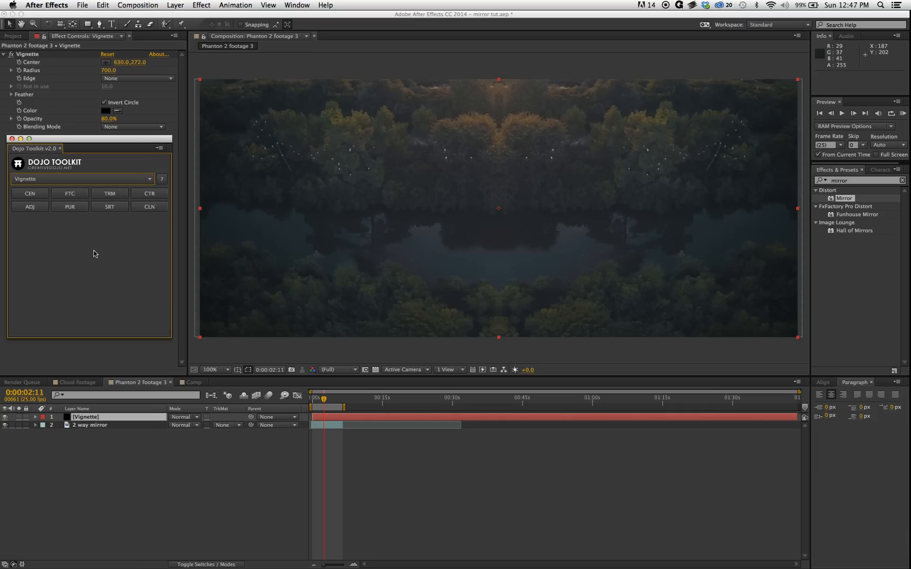
pyautogui.moveTo(96, 129)
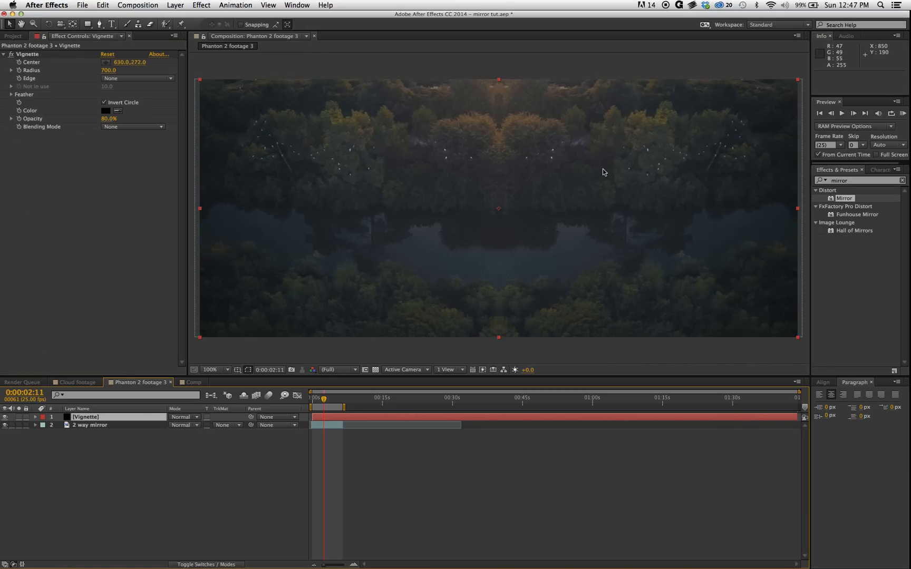
pyautogui.moveTo(588, 73)
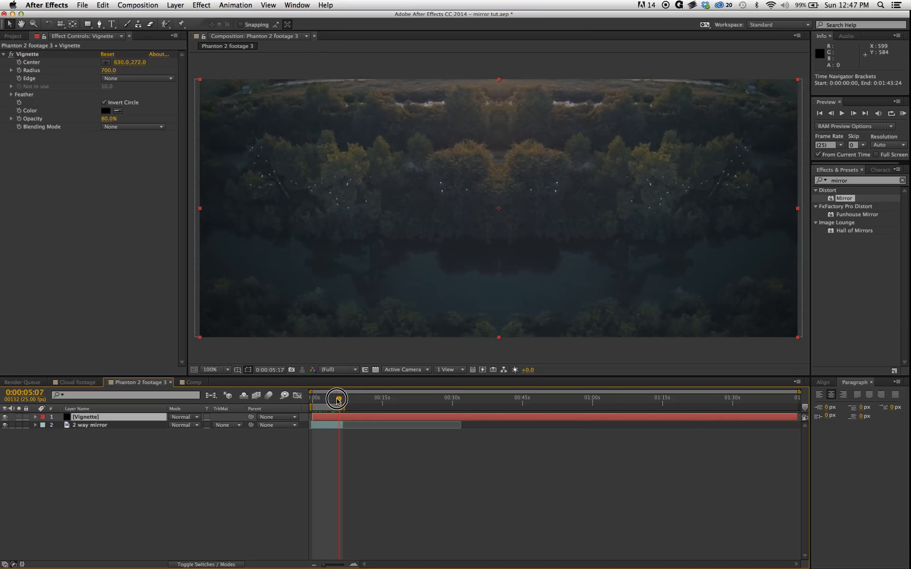
# Step: Duplicate the mirror layer twice and position the copies at 630,0 and 630,544
pyautogui.click(90, 425)
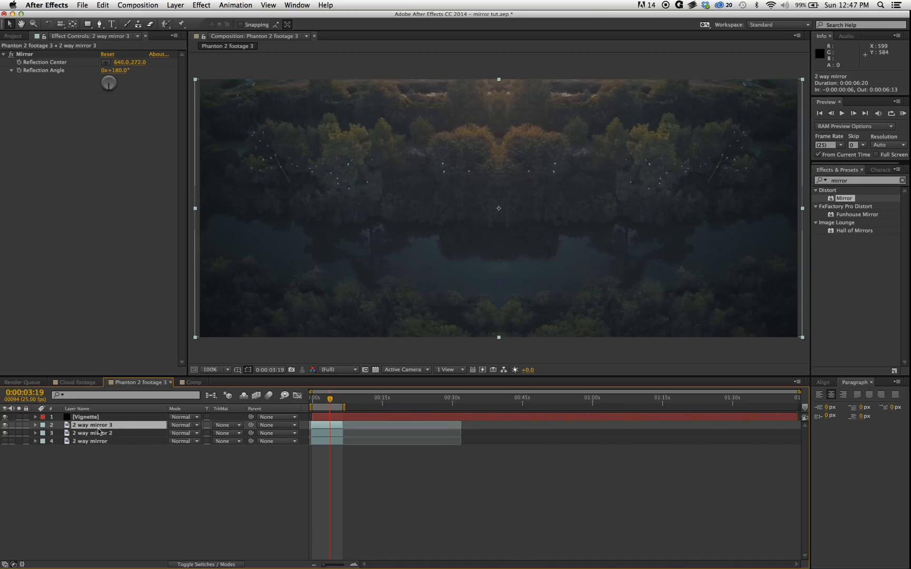
pyautogui.doubleClick(92, 432)
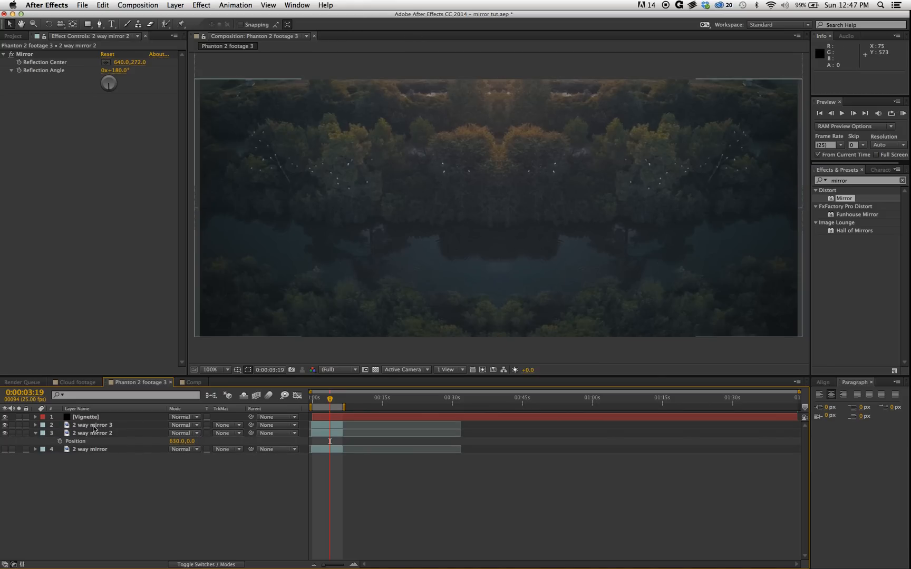
pyautogui.click(92, 425)
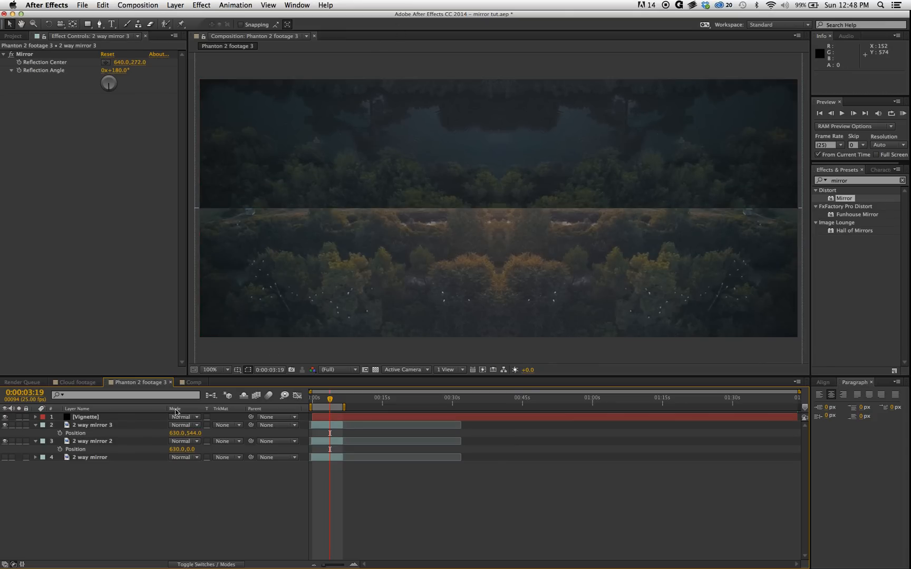
# Step: Select 2 way mirror 2 and set its Rotation to 180°
pyautogui.click(93, 441)
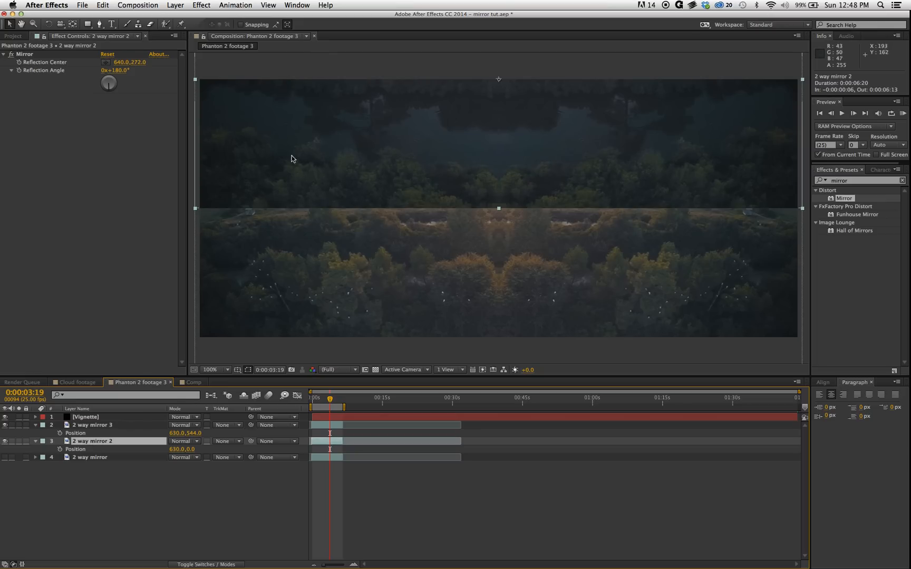
pyautogui.moveTo(58, 505)
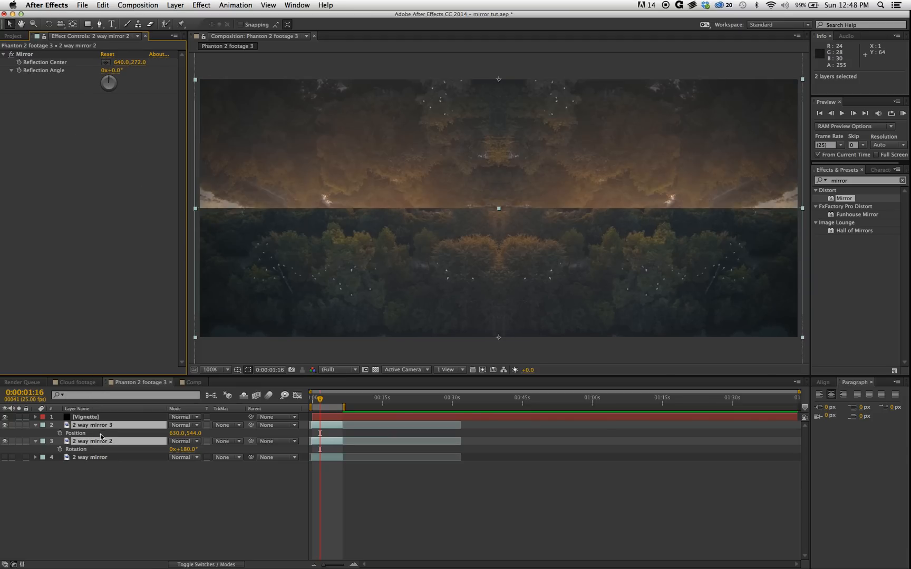
# Step: Select 2 way mirror 3 and enter 0 as its Mirror Reflection Angle
pyautogui.click(90, 425)
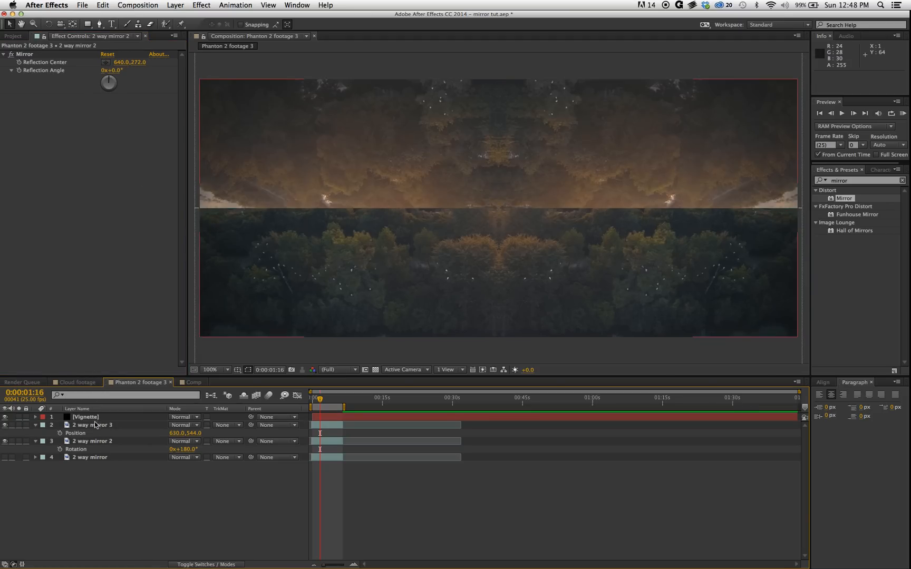
pyautogui.click(92, 425)
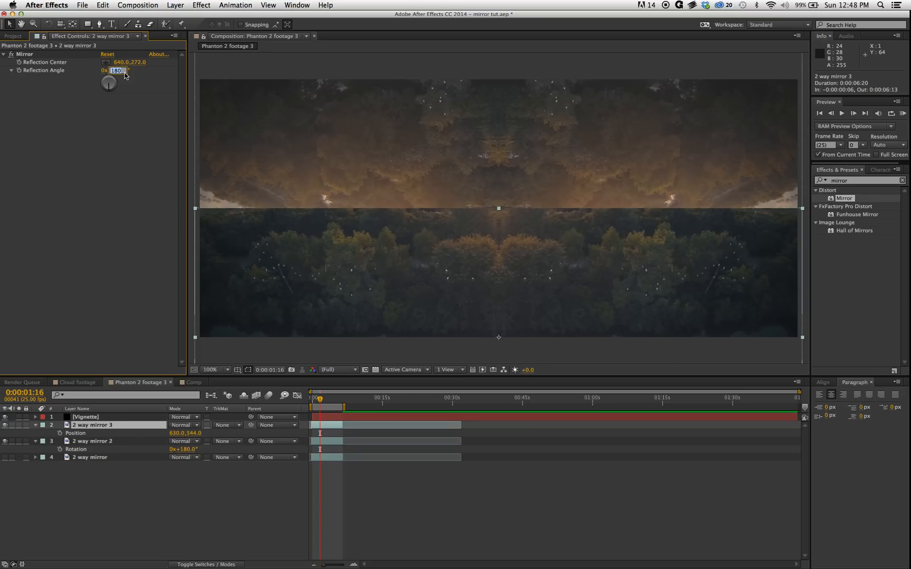
pyautogui.write('0x+0.0°')
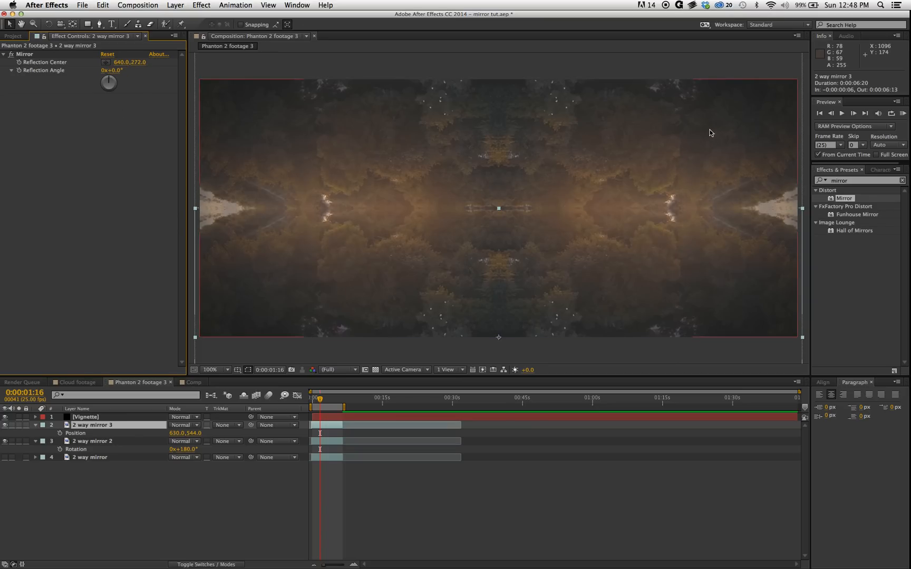
pyautogui.moveTo(68, 426)
pyautogui.write('curves')
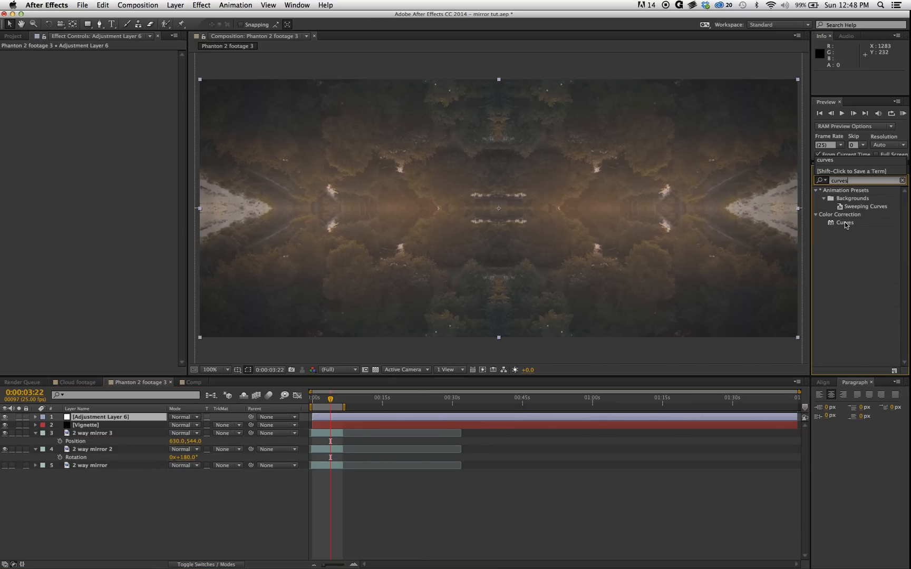
# Step: Apply Curves to the adjustment layer and raise the red channel curve
pyautogui.doubleClick(846, 223)
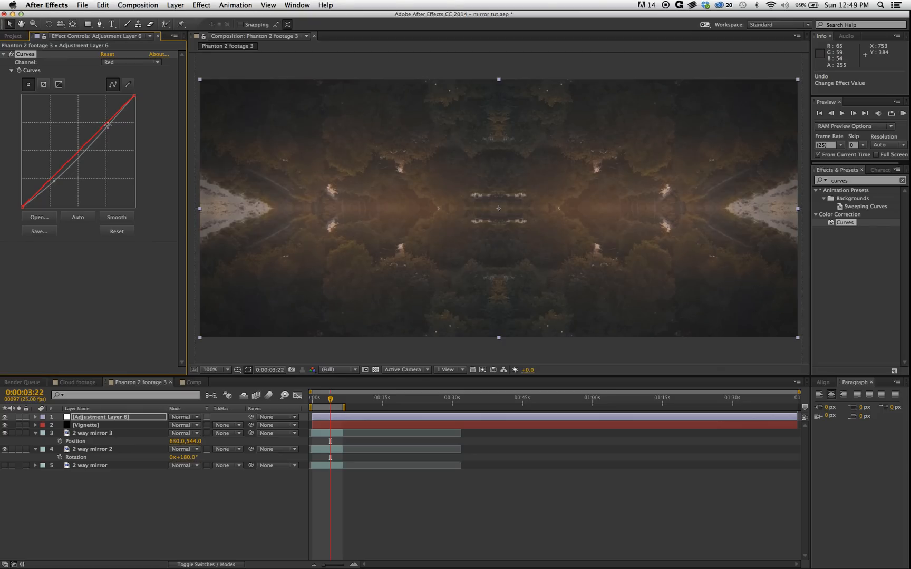
pyautogui.moveTo(108, 125); pyautogui.dragTo(101, 119)
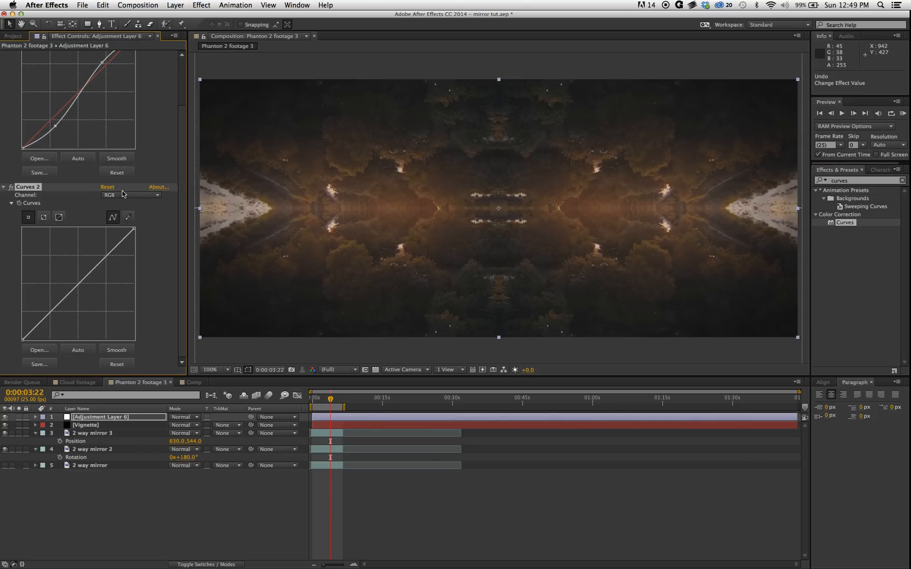
# Step: Switch the Curves 2 channel to Green and adjust its curve
pyautogui.click(131, 195)
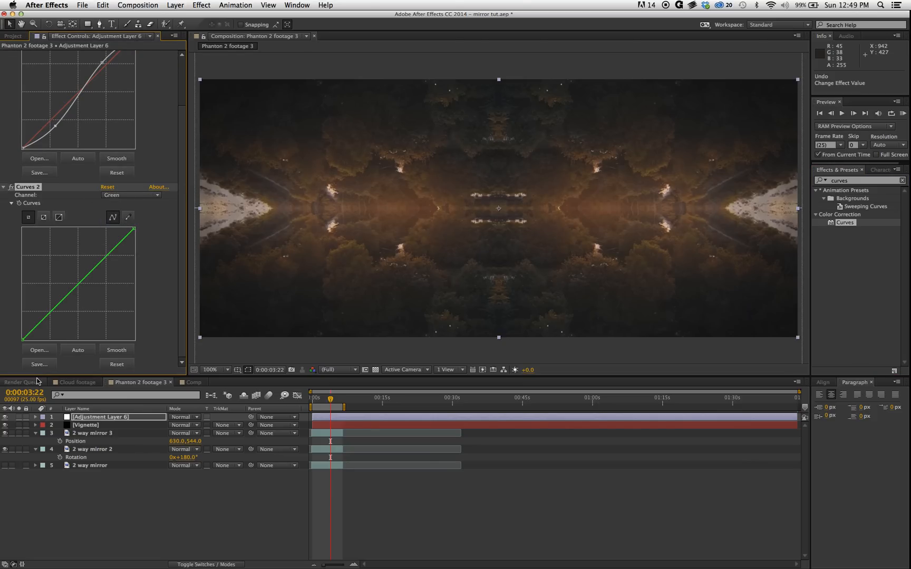
pyautogui.click(62, 302)
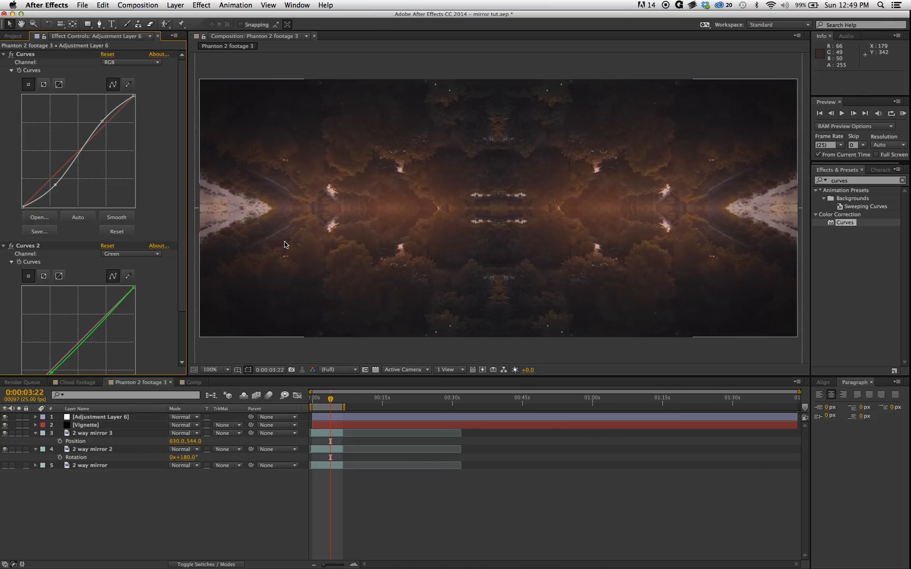
pyautogui.moveTo(412, 255)
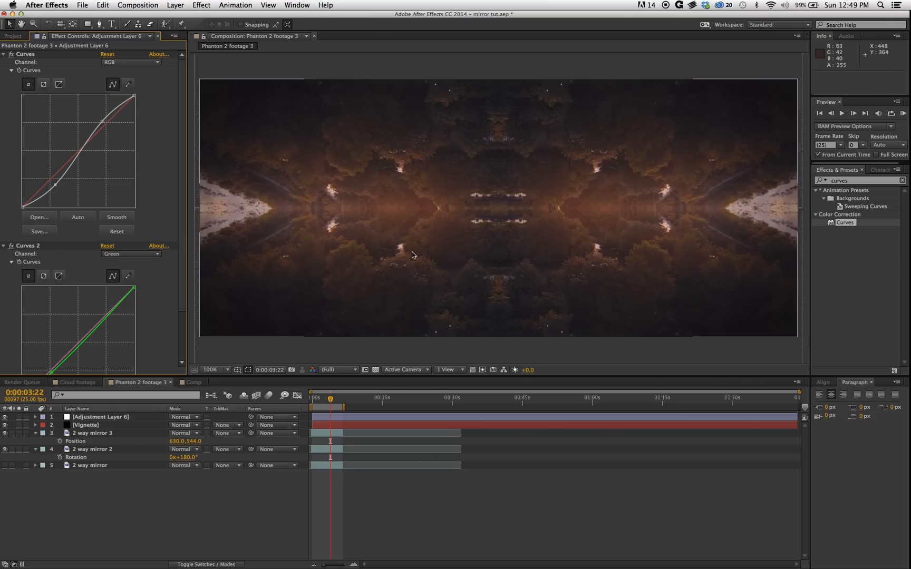
pyautogui.moveTo(480, 239)
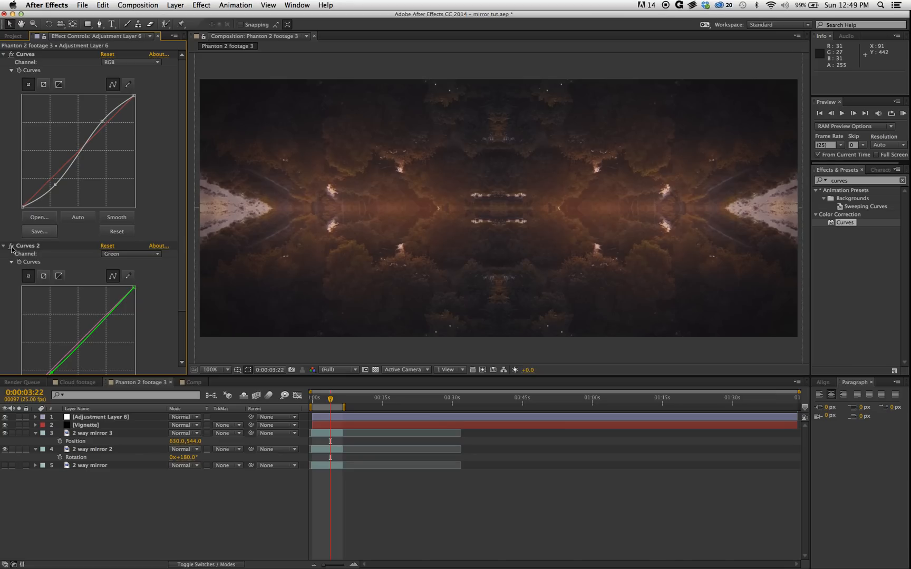
pyautogui.moveTo(323, 396)
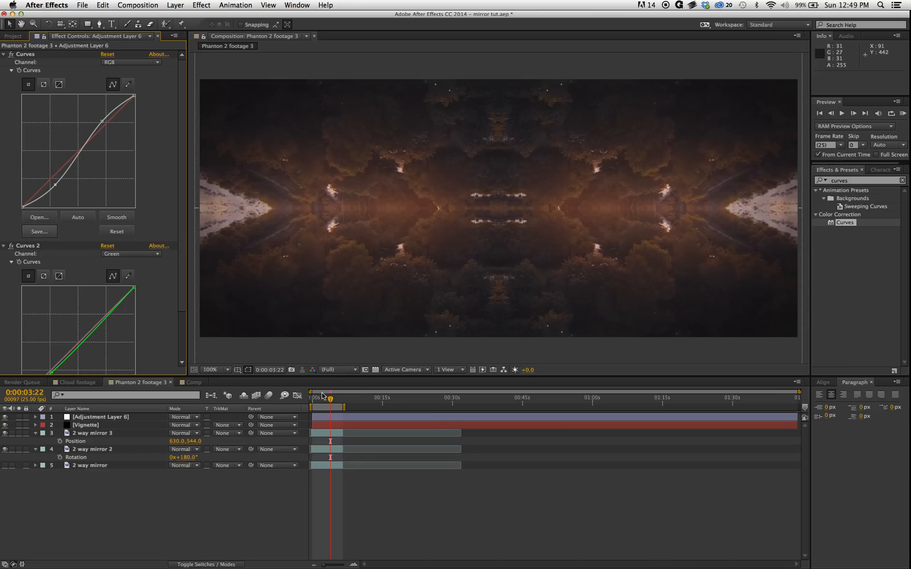